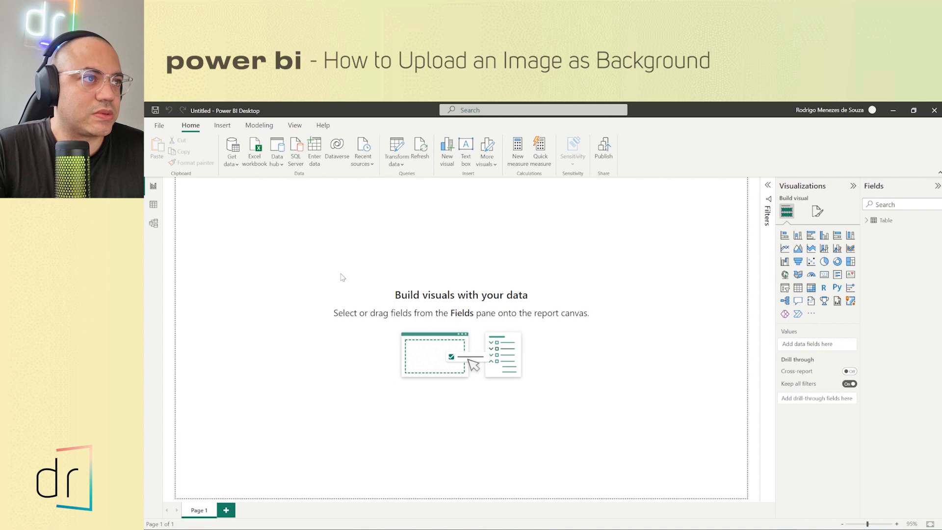
mouse_move(467, 293)
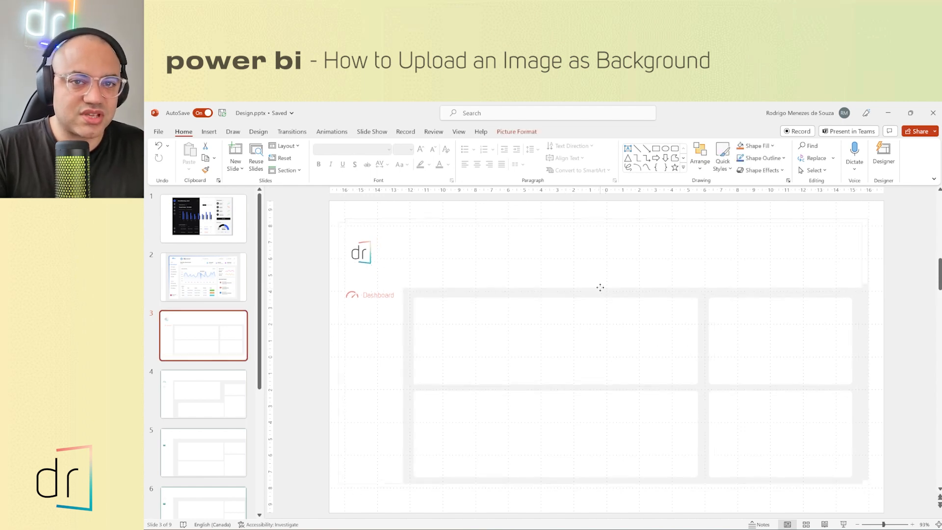
Step: Start saving the dashboard layout graphic on slide 3 as a picture file
right_click(599, 287)
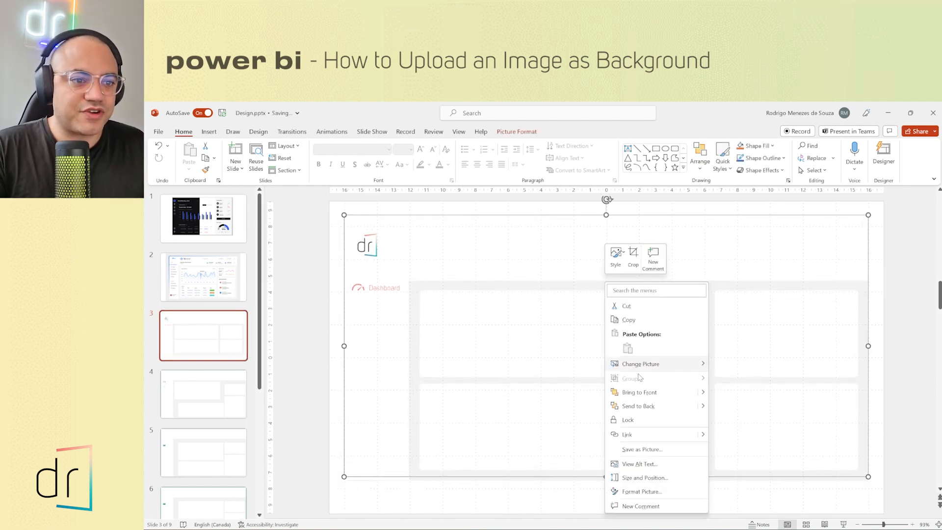
click(641, 448)
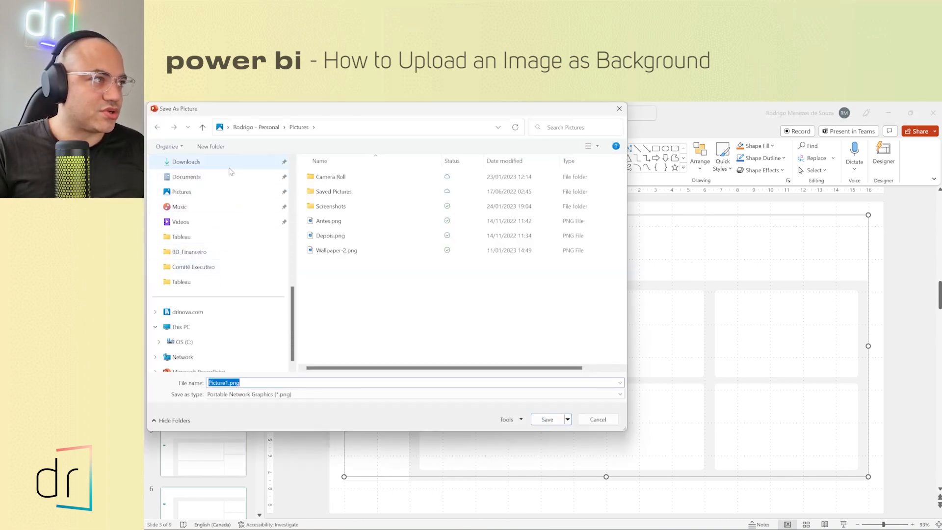
Step: Save the graphic to Downloads as Background.png, replacing the existing copy
click(185, 161)
text(Backgro)
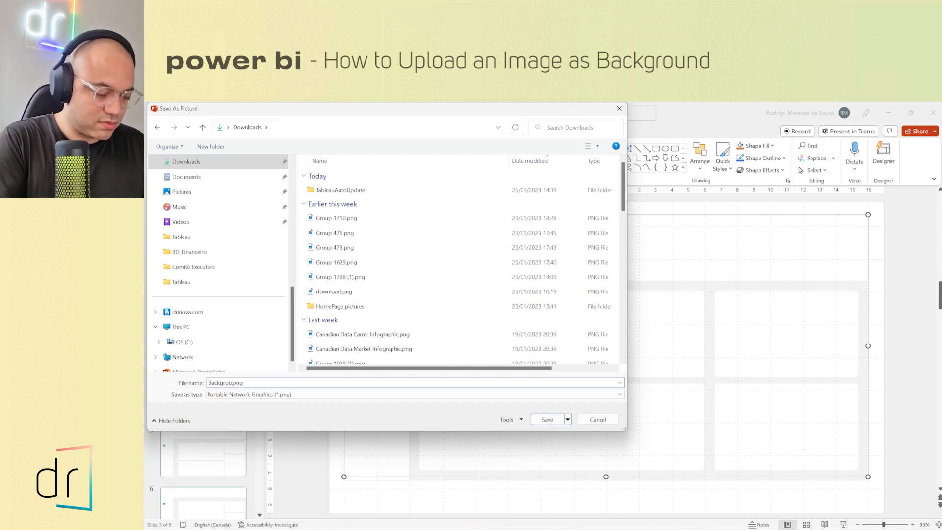
click(546, 418)
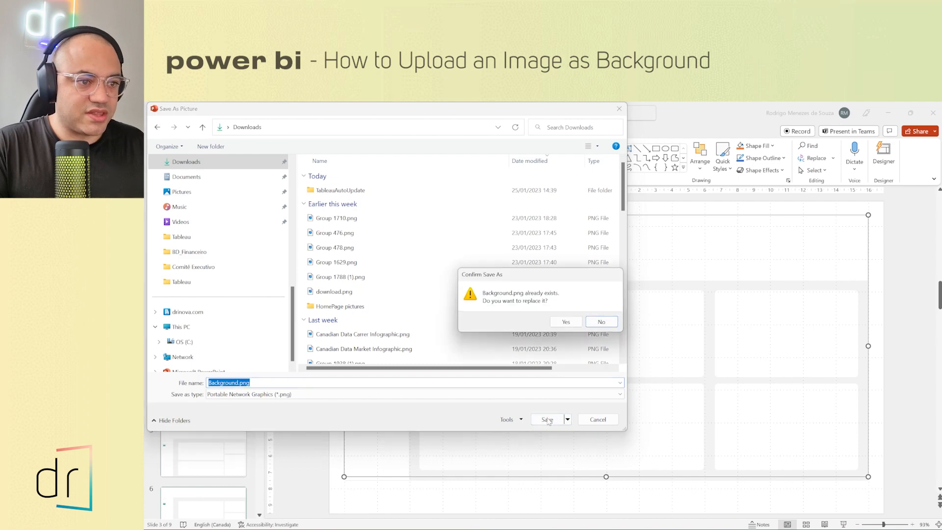
click(564, 322)
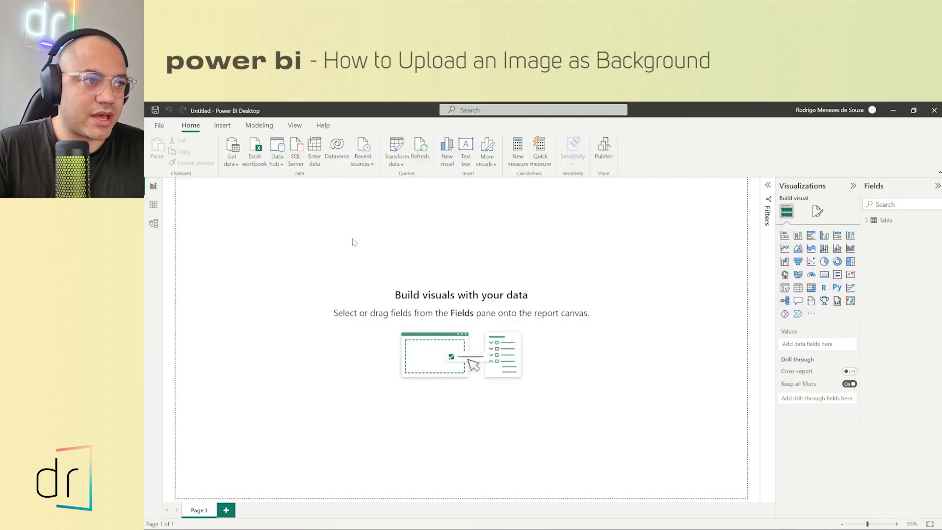
mouse_move(320, 212)
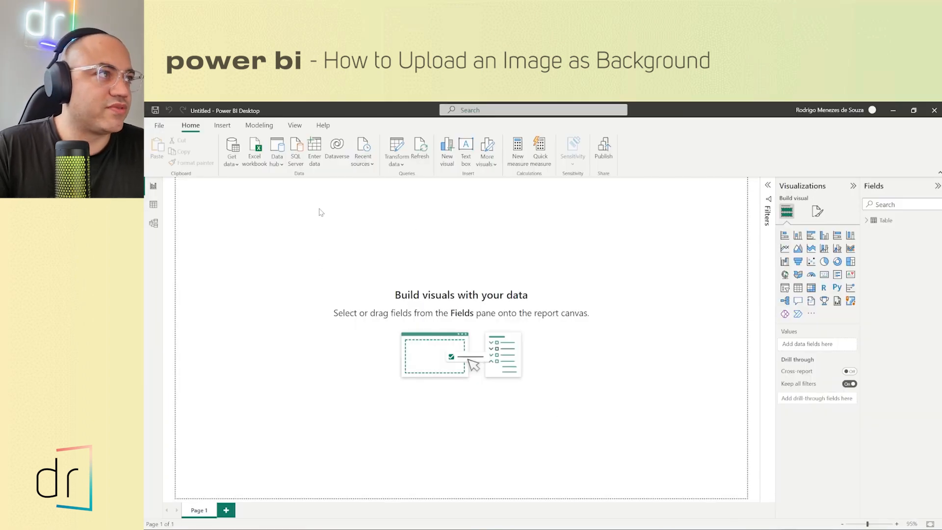
Step: Insert Background.png from Downloads as an image on the report page
click(222, 125)
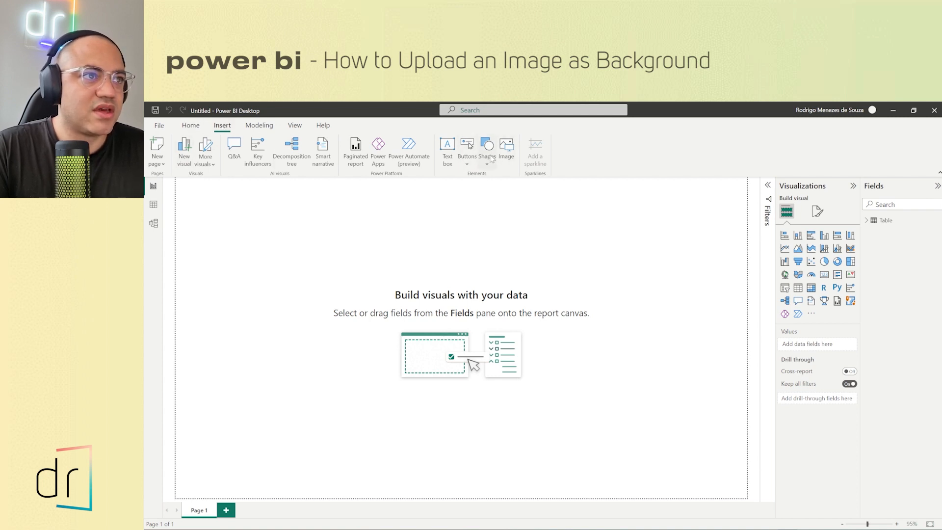
mouse_move(507, 147)
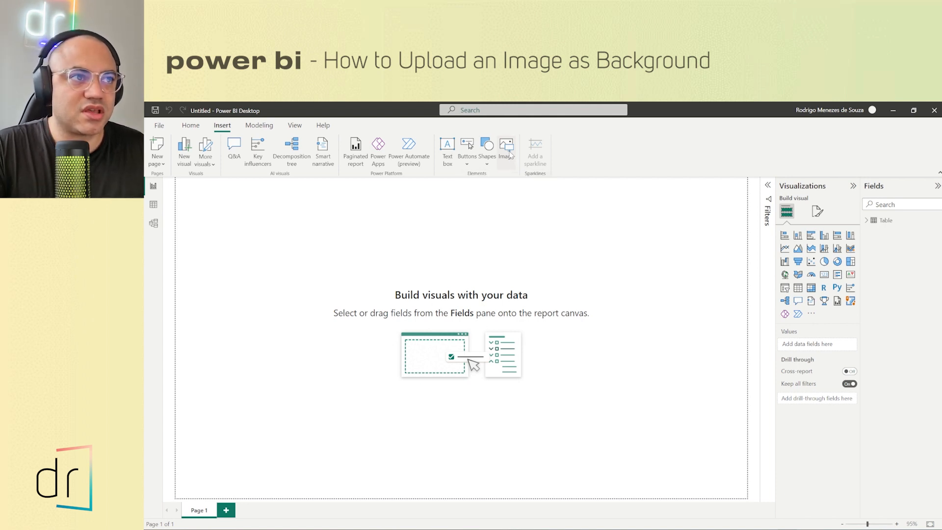
click(506, 146)
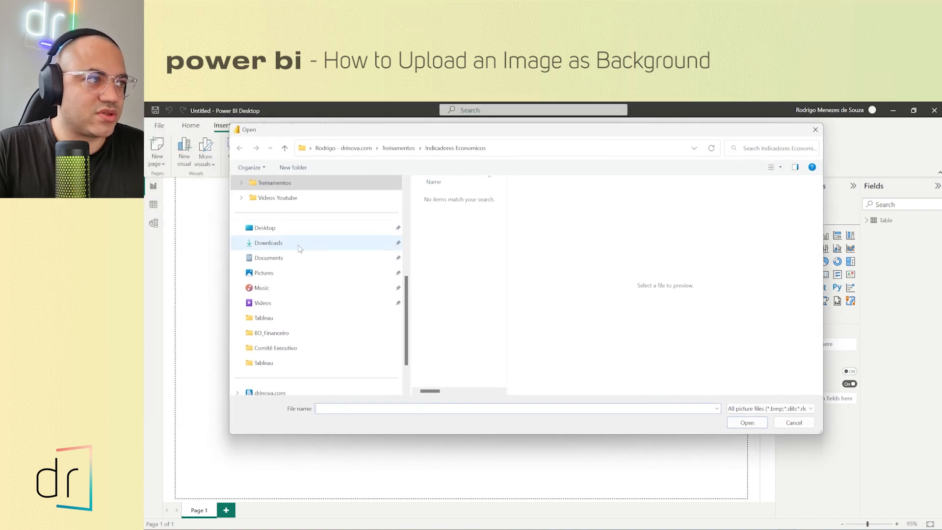
click(449, 211)
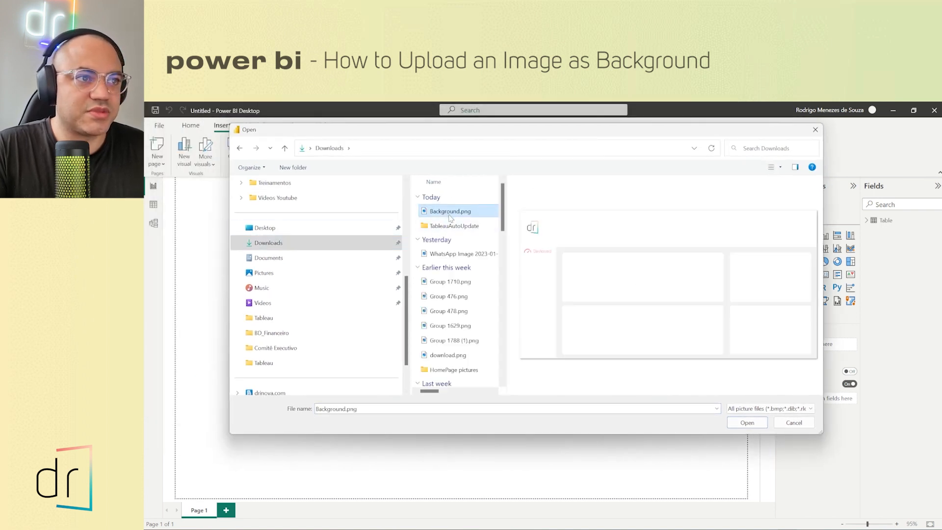
click(747, 422)
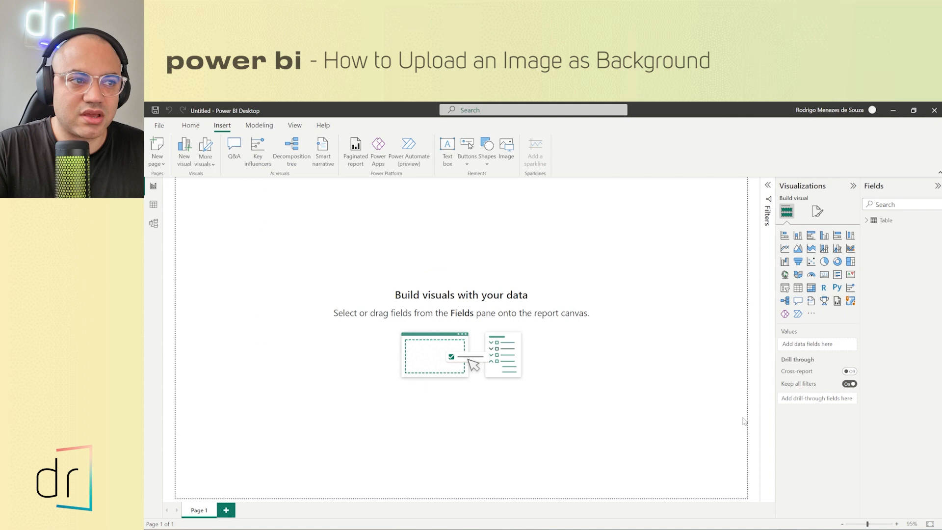
click(506, 147)
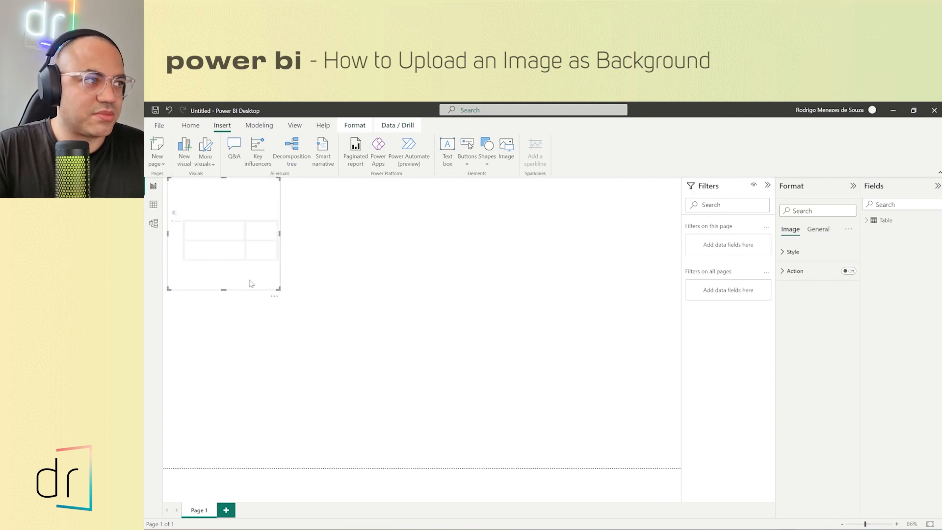
mouse_move(223, 200)
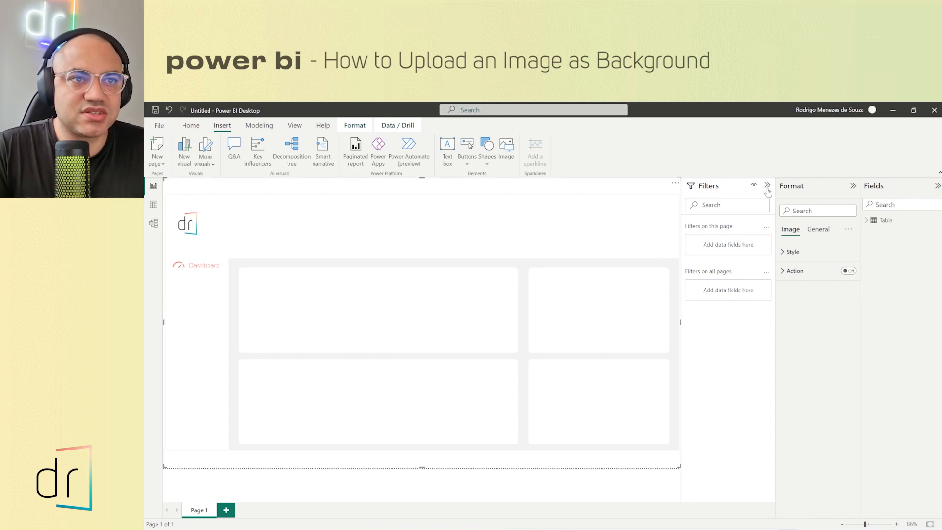
Step: Collapse the Filters pane after enlarging the image to fill the canvas
click(768, 185)
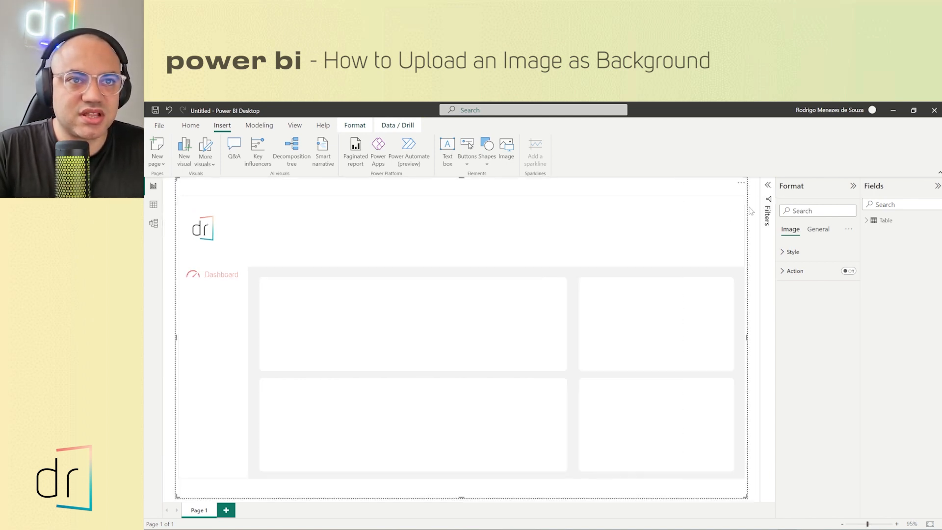
mouse_move(540, 235)
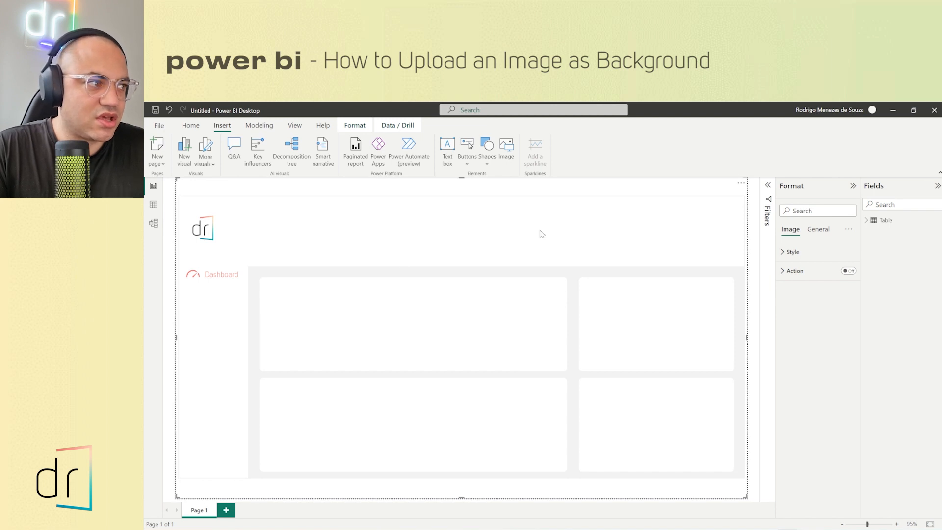
mouse_move(660, 183)
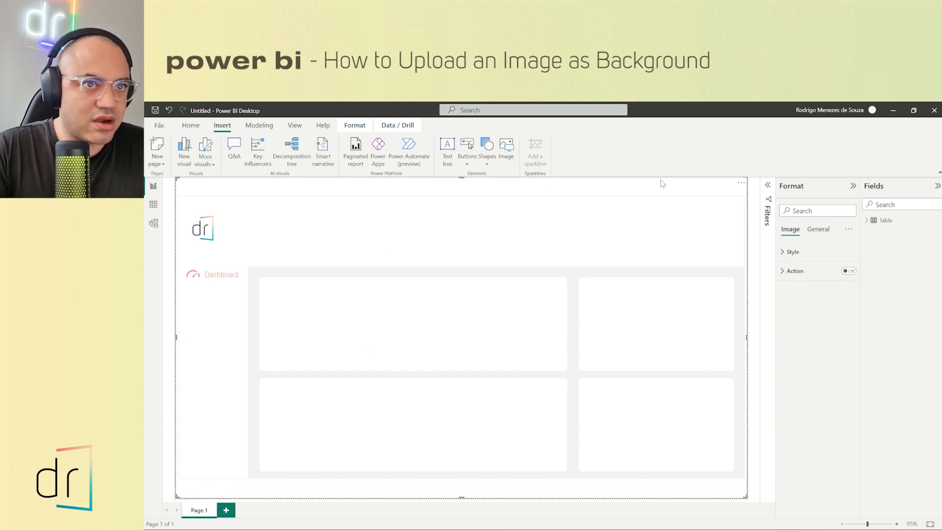
mouse_move(185, 331)
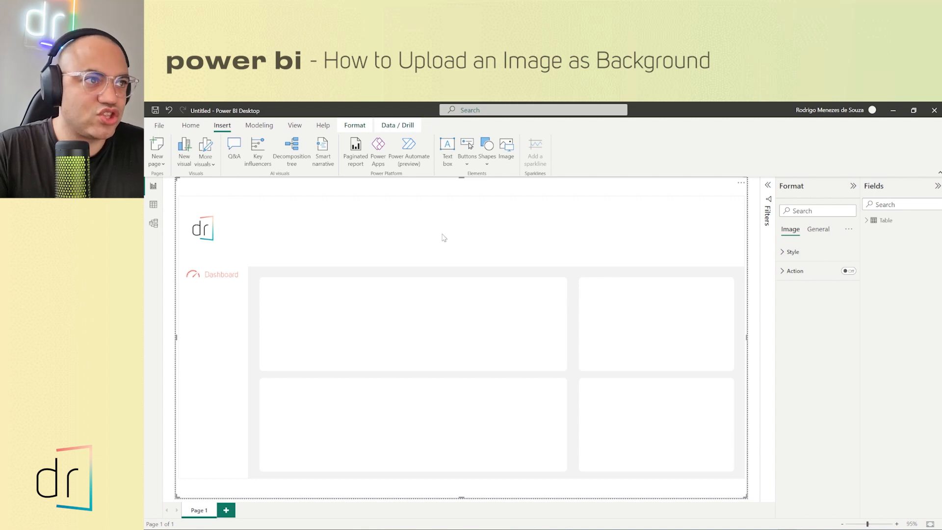
mouse_move(786, 311)
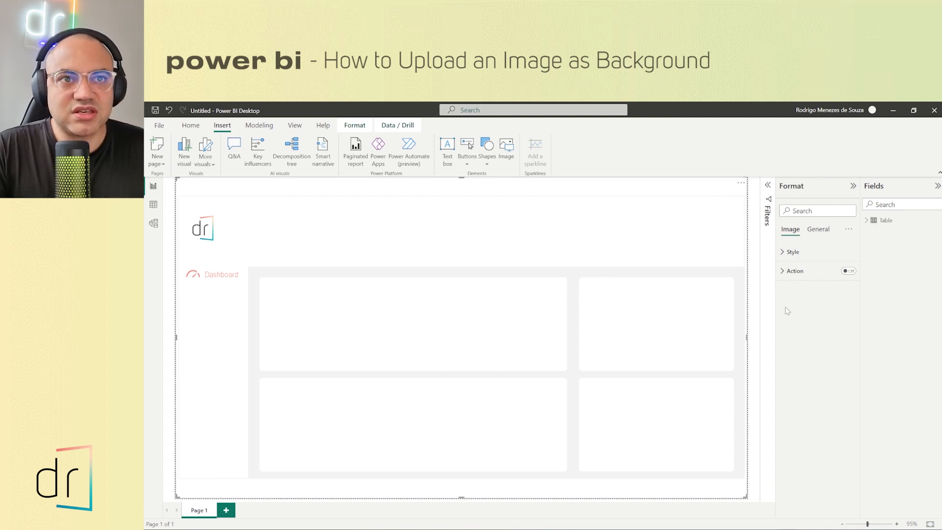
mouse_move(801, 194)
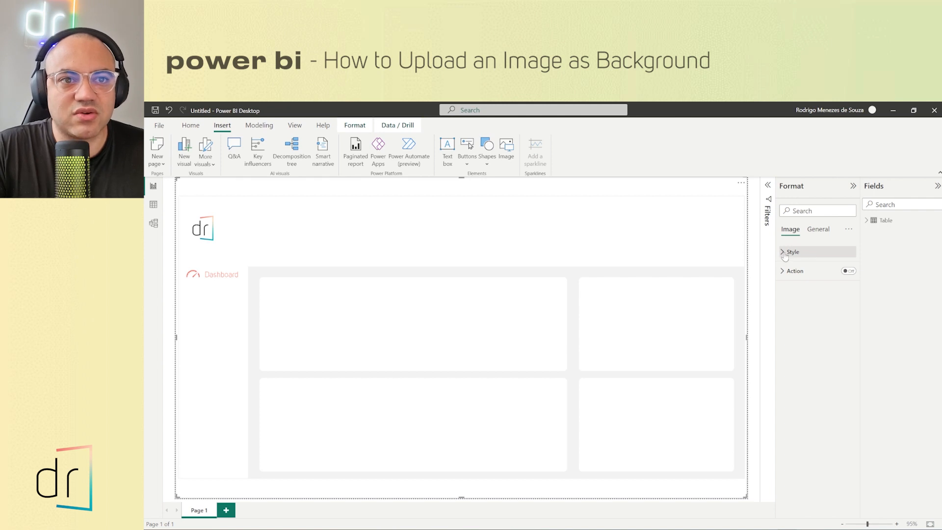
Step: Expand the image's Style settings in the Format pane to reveal Scaling
click(792, 251)
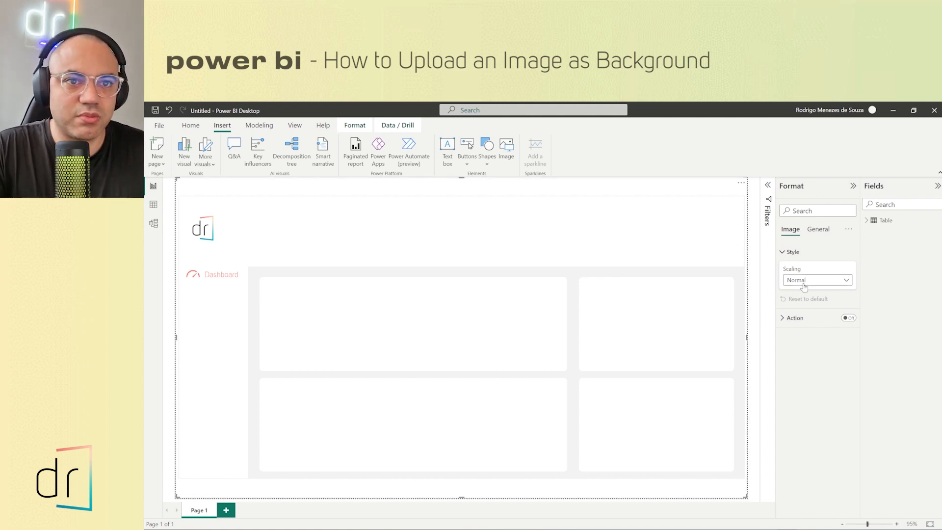
Step: Change the image's Scaling from Normal to Fit
click(815, 280)
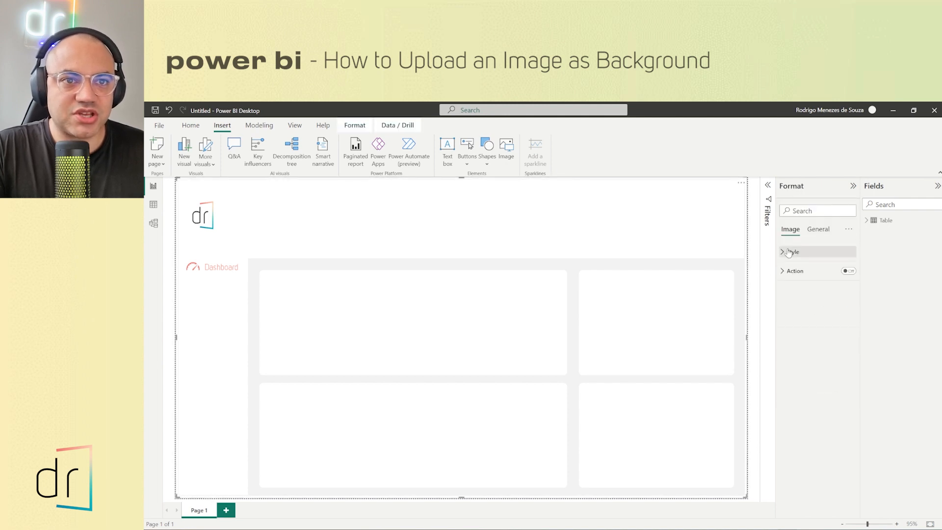
Step: Change the image's Scaling to Fill, cropping the picture at the page edges
click(787, 252)
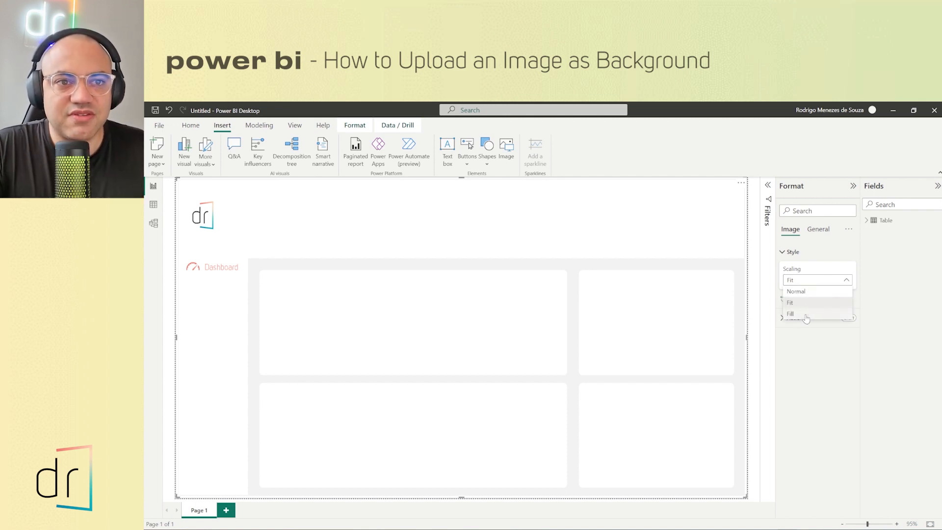
click(791, 314)
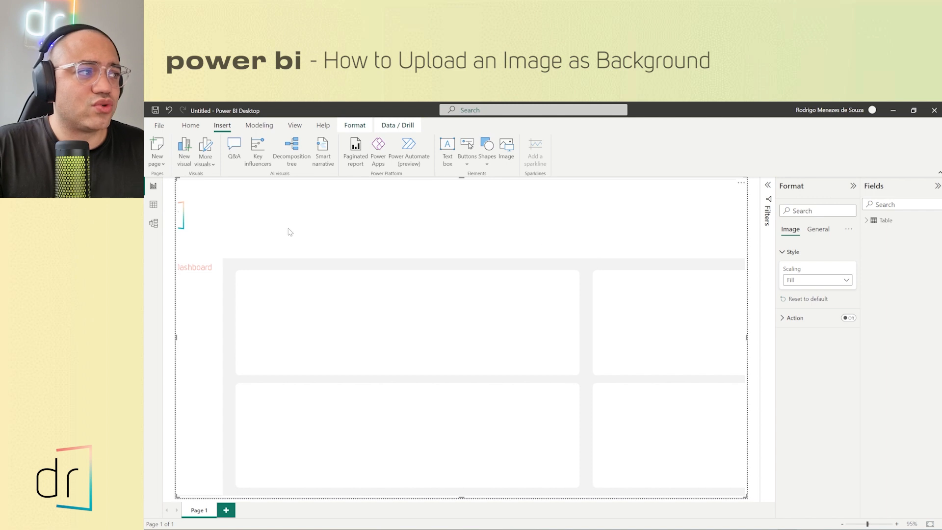
mouse_move(637, 287)
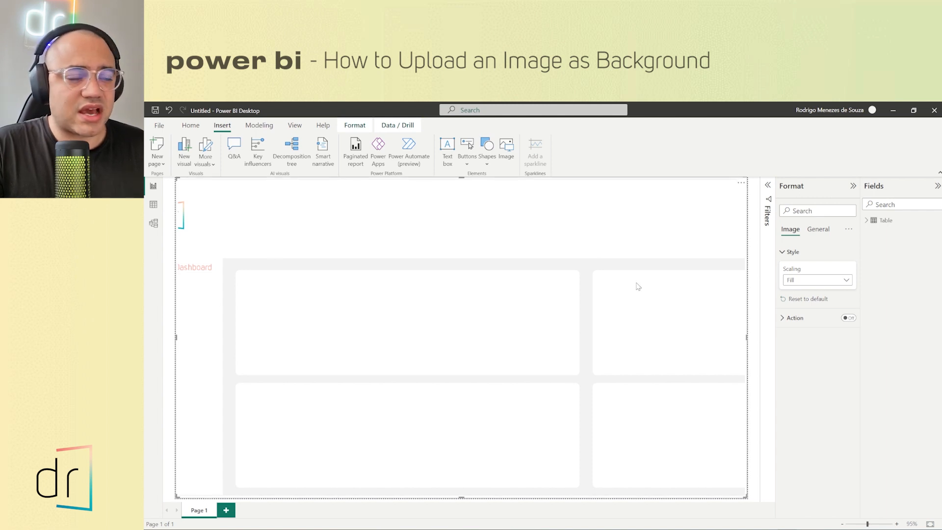
mouse_move(384, 325)
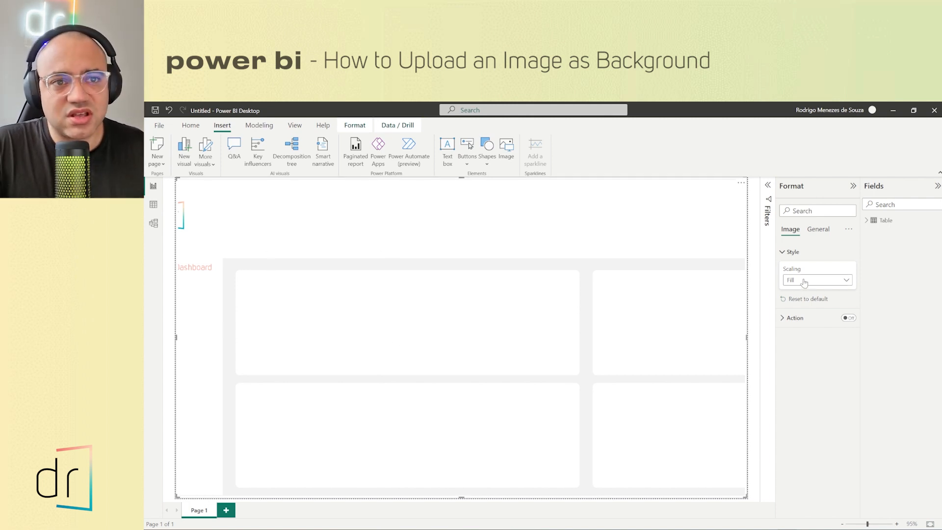
Step: Return the image's Scaling to Fit so the whole dashboard shows uncropped
click(817, 280)
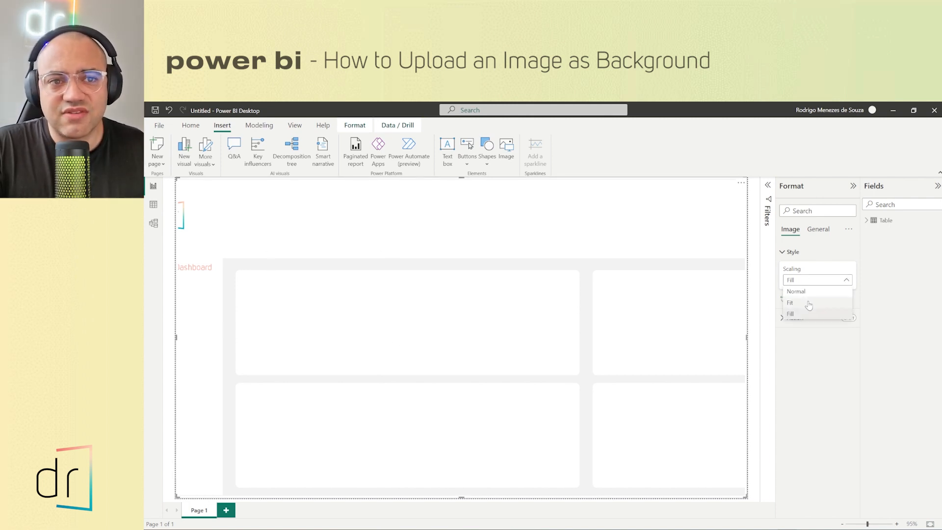
click(789, 302)
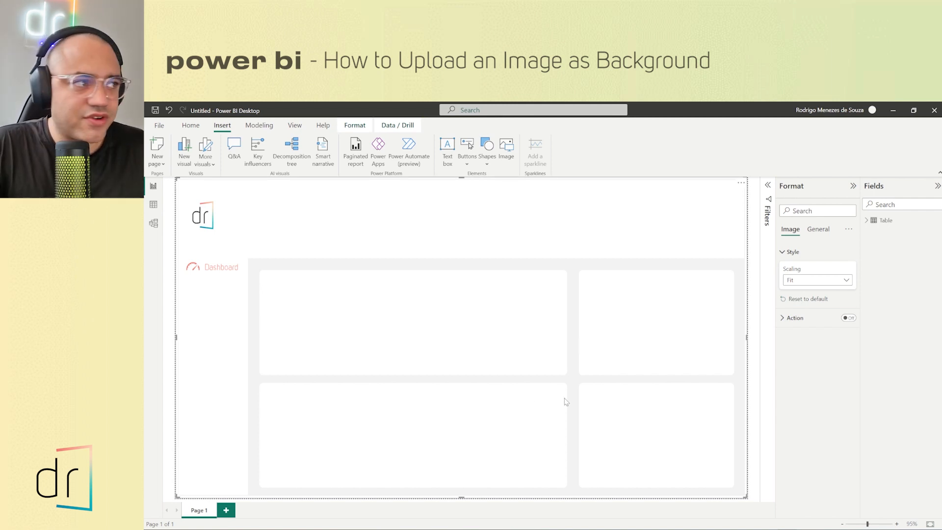
mouse_move(558, 496)
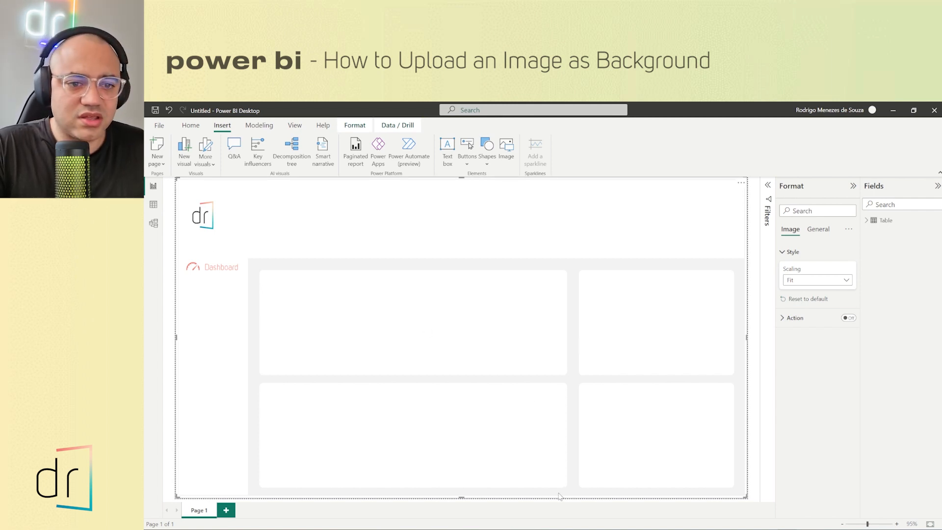
mouse_move(199, 243)
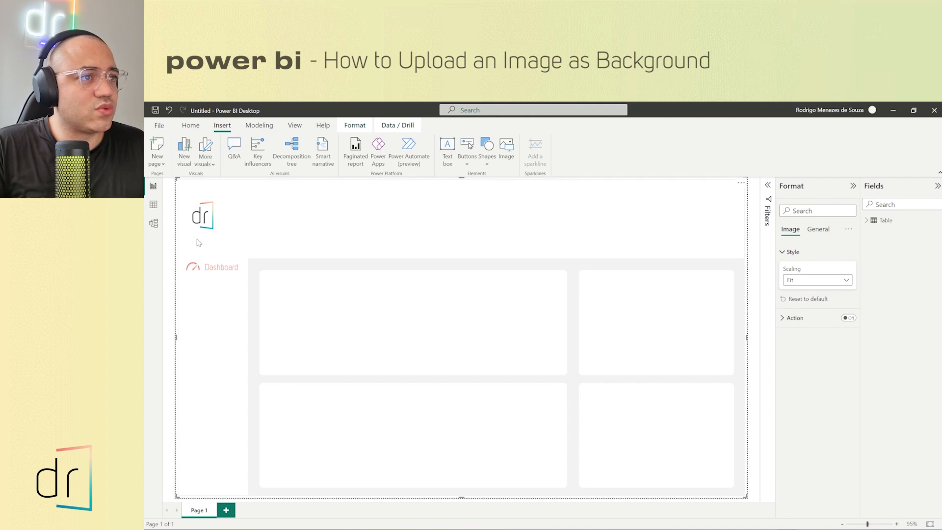